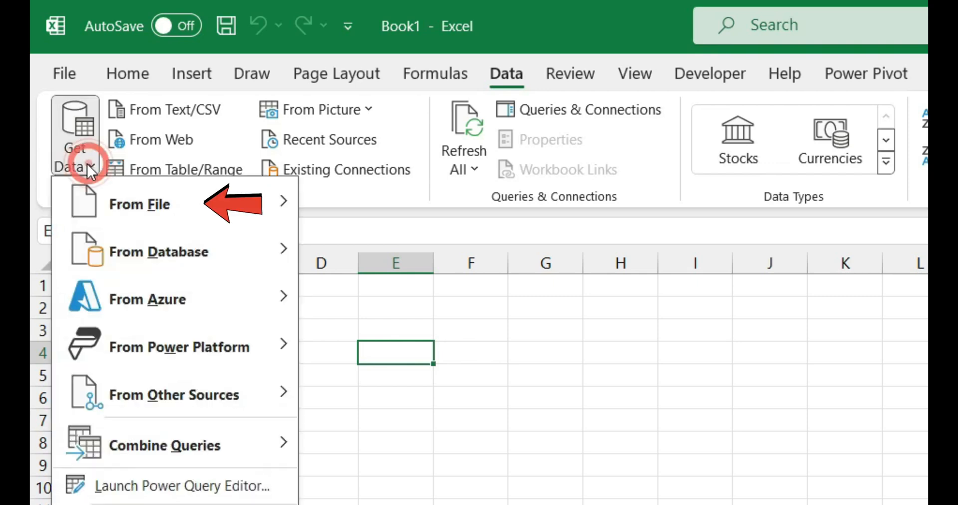
Step: Import the desktop images folder via From Folder and open it in Power Query Editor
left_click(140, 204)
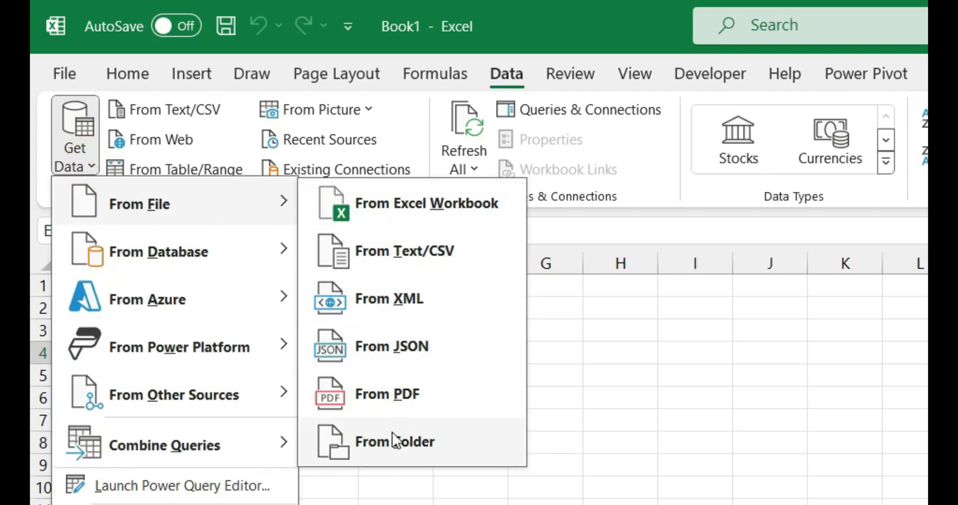
left_click(395, 441)
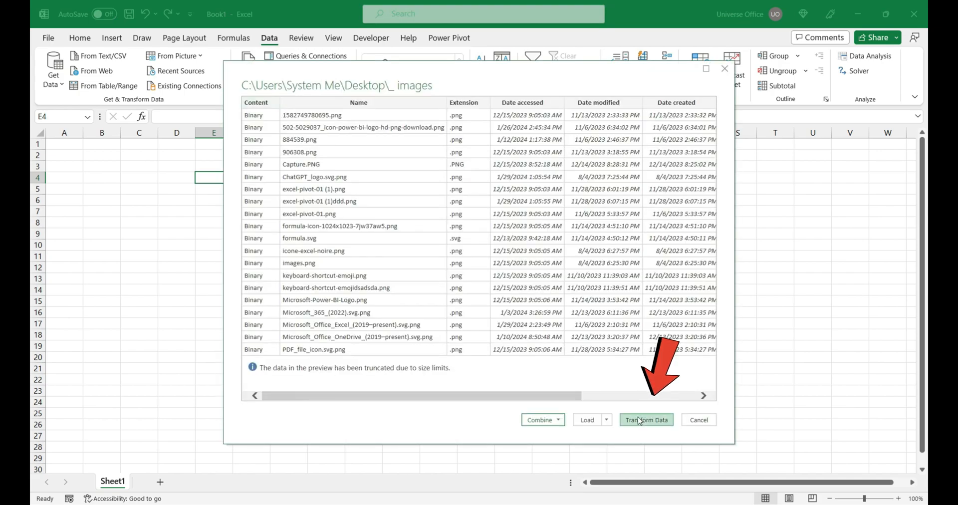
left_click(646, 419)
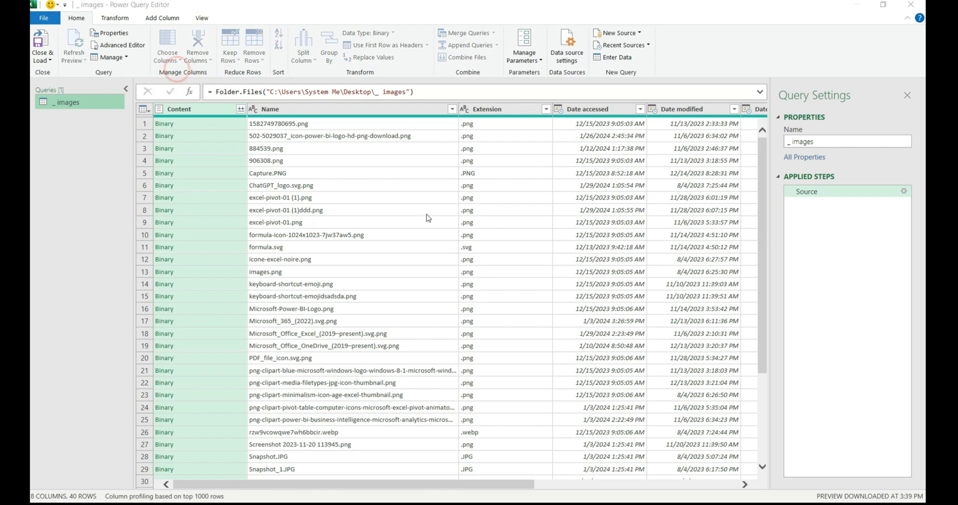
Step: Keep only the Name, Extension and Folder Path columns with Choose Columns
left_click(167, 45)
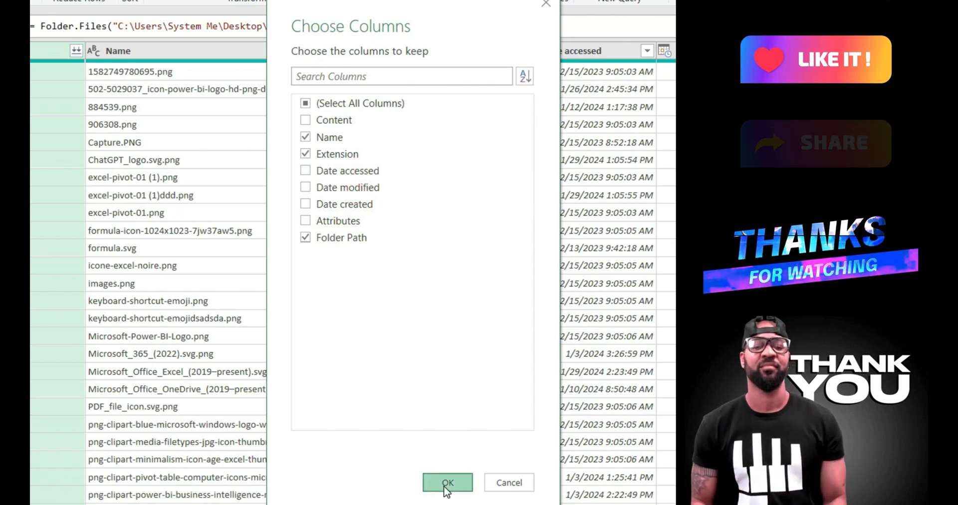
left_click(447, 497)
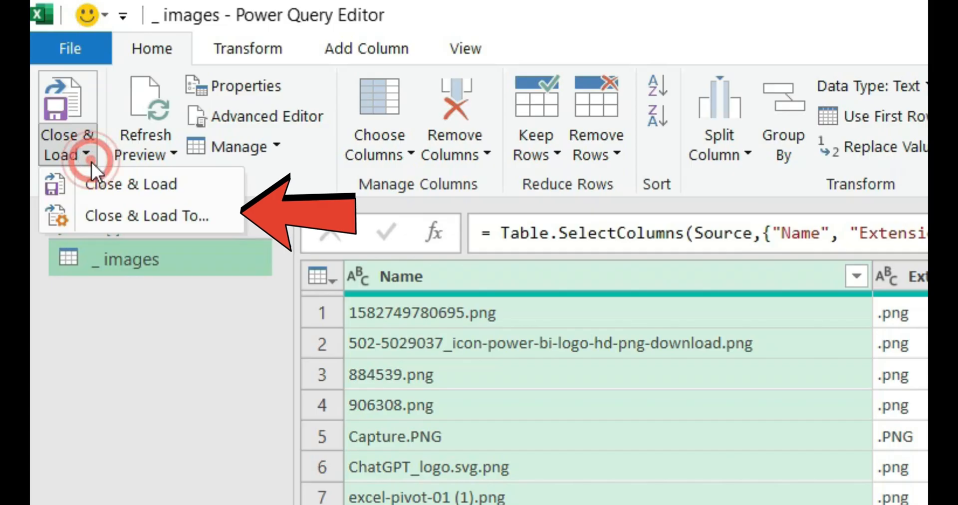
Step: Load the query as a table on the existing worksheet starting at cell A1
left_click(146, 216)
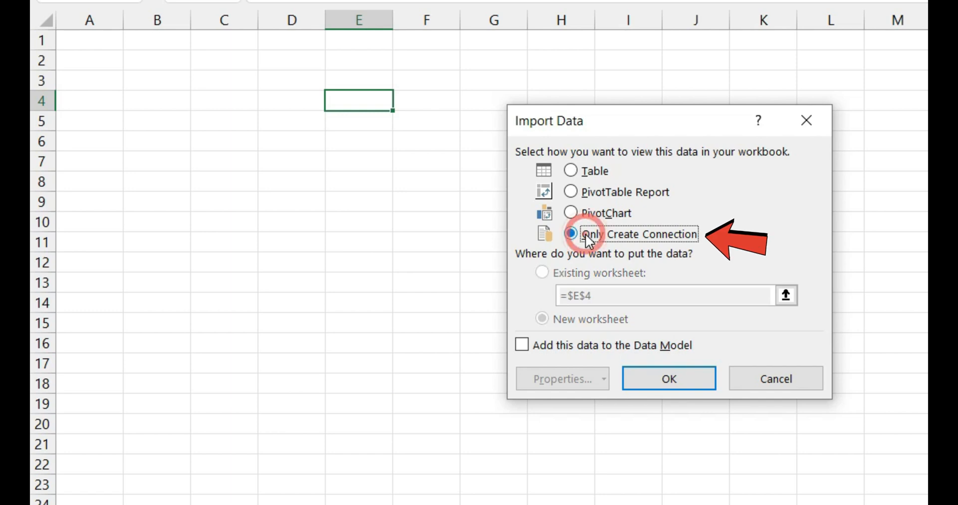
left_click(568, 170)
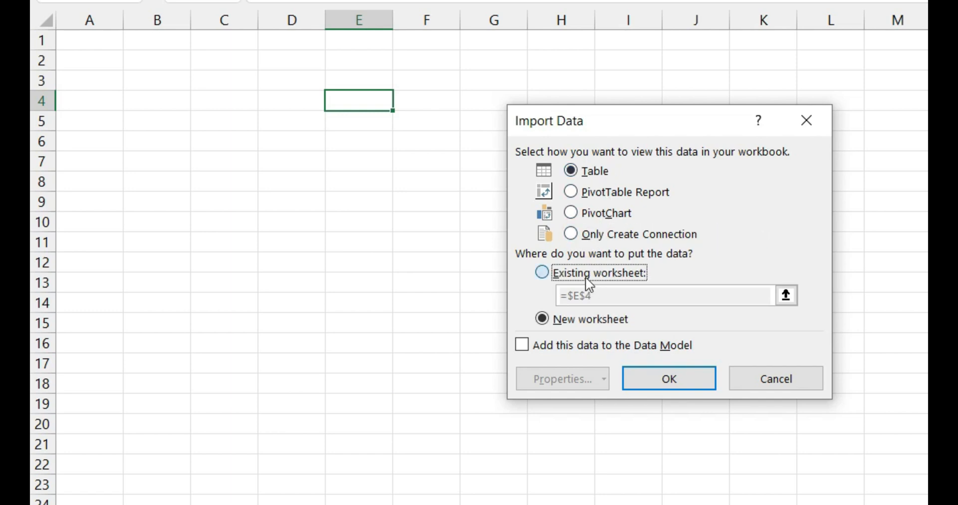
left_click(92, 44)
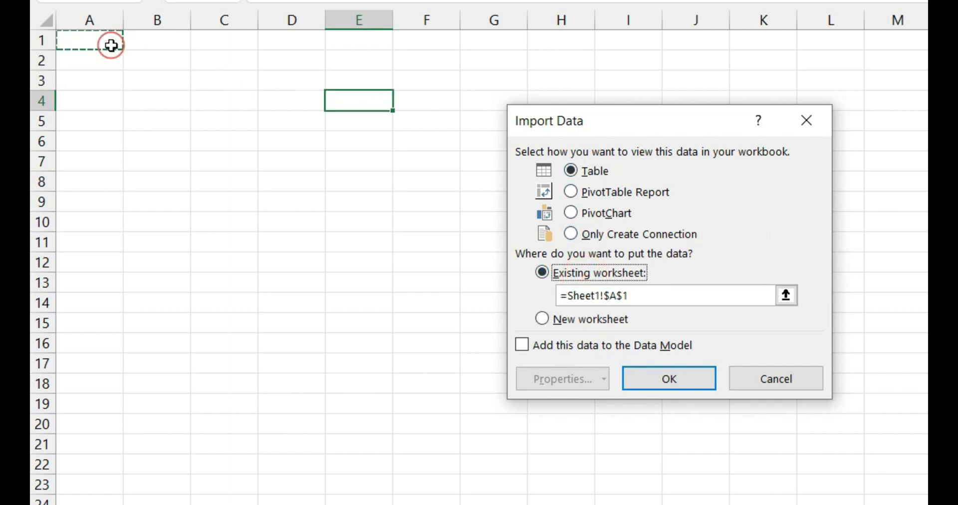
left_click(669, 379)
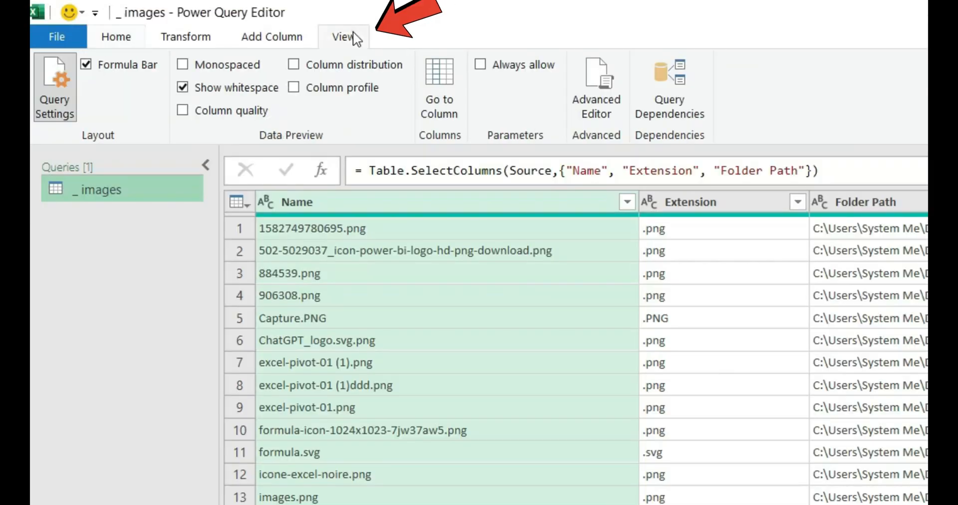
Step: Copy the query's M code from Advanced Editor, then delete the table and its query
left_click(596, 73)
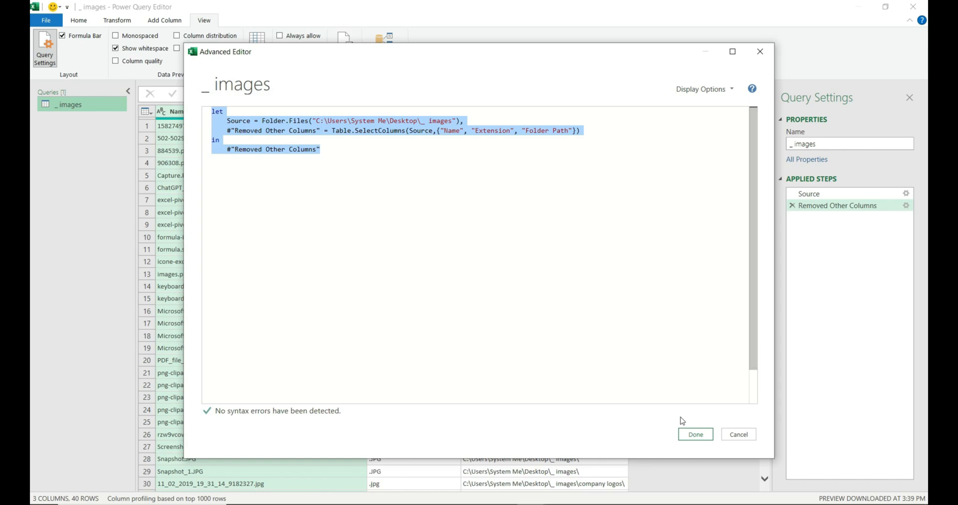
left_click(695, 434)
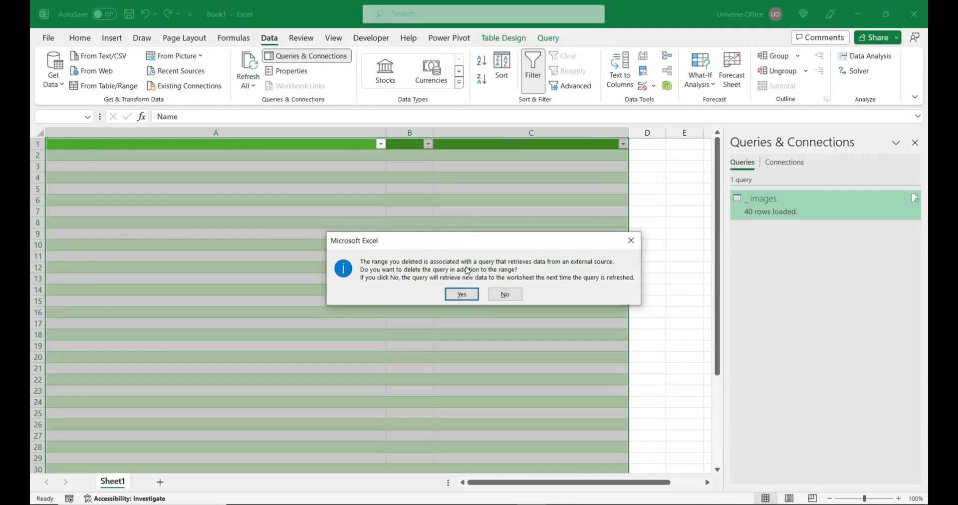
left_click(461, 294)
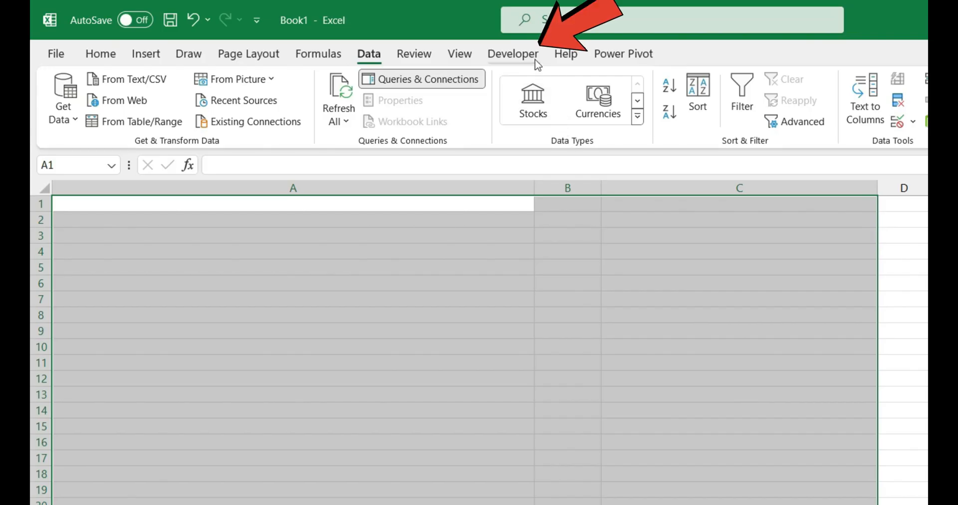
left_click(172, 80)
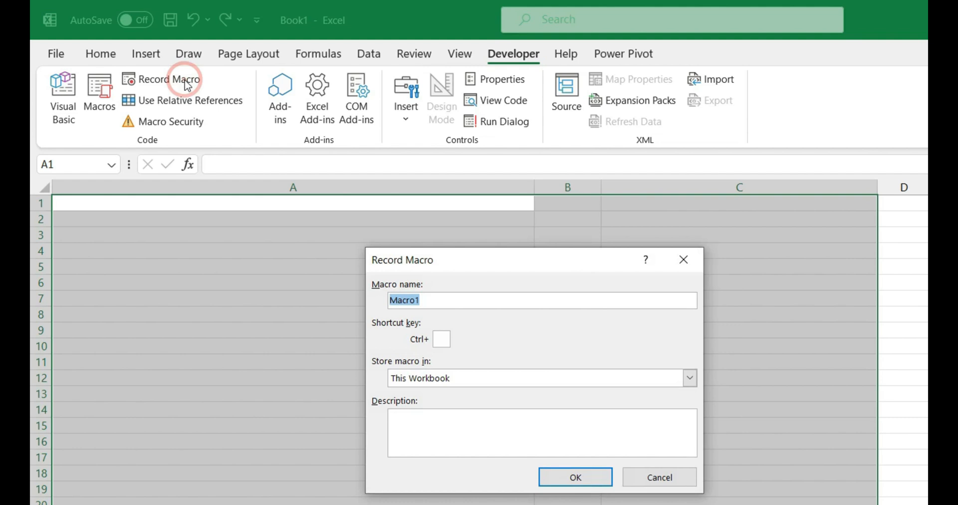
Step: Record a macro named 'tes…' and launch an empty Power Query Editor
type("tes")
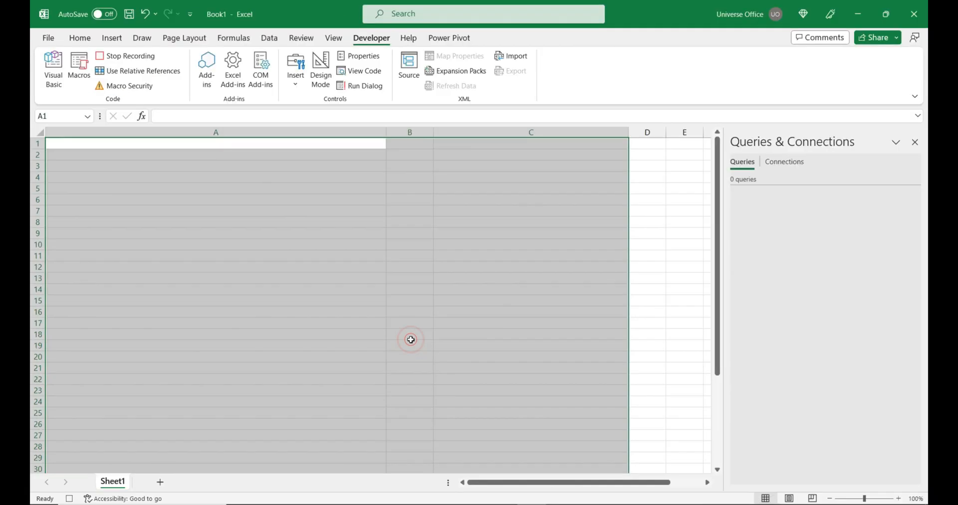
left_click(269, 38)
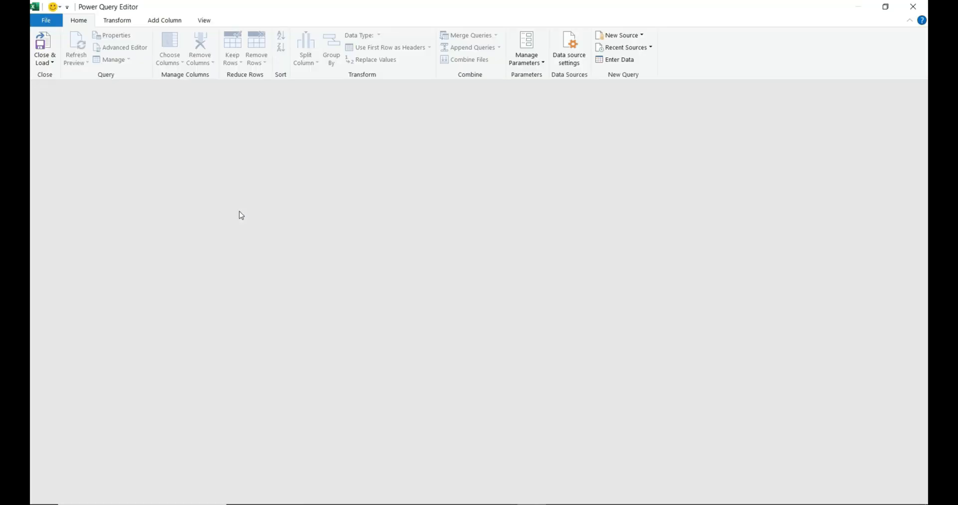
Step: Add blank Query1 and paste the folder-listing code into its Advanced Editor
right_click(120, 261)
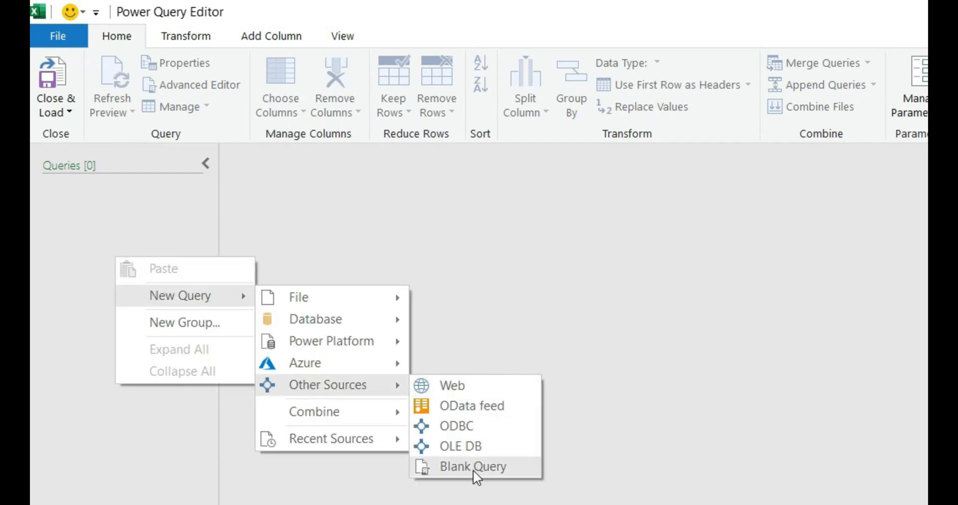
left_click(473, 467)
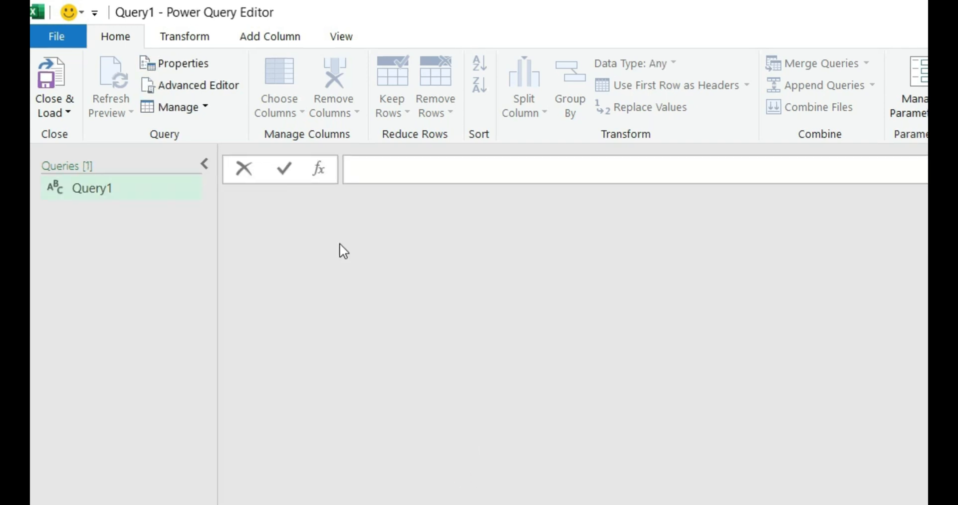
left_click(341, 36)
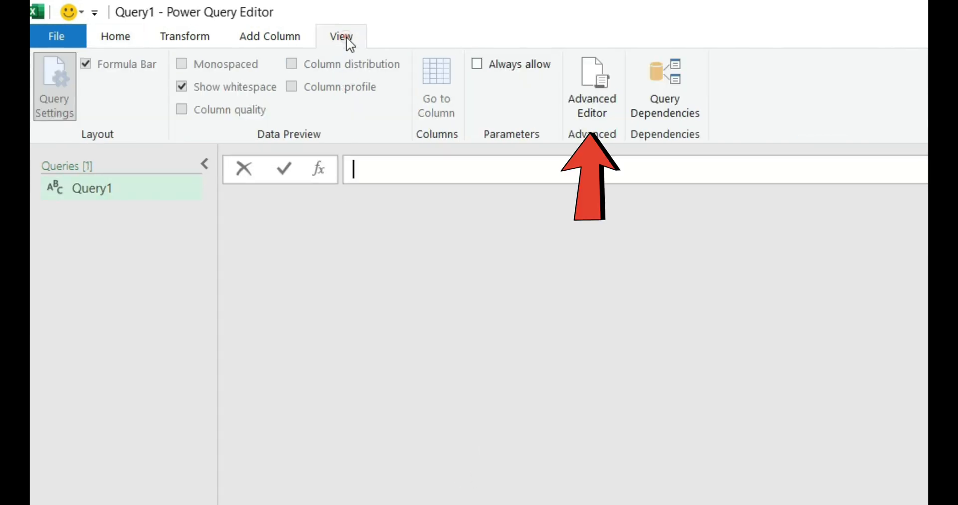
left_click(592, 72)
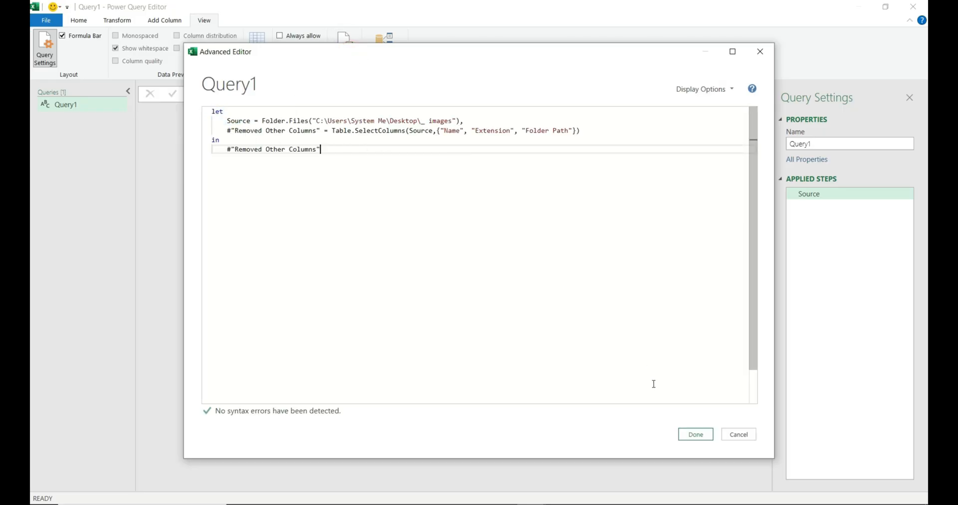
left_click(697, 434)
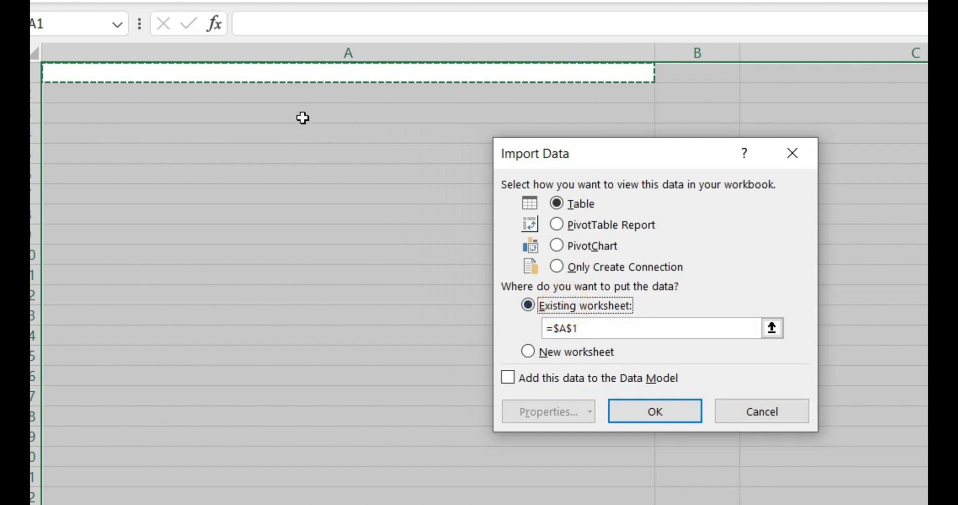
Step: Confirm Import Data to load Query1's file listing as a table at A1
left_click(655, 411)
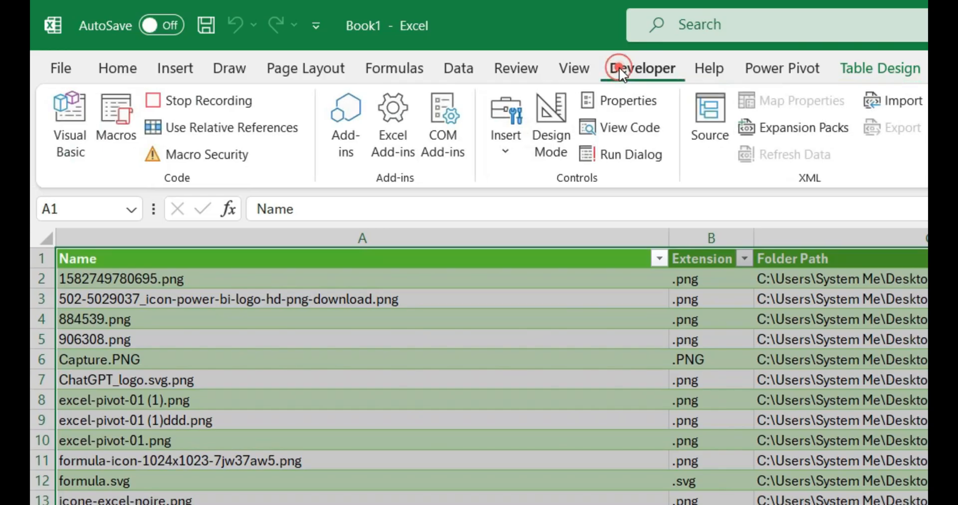
mouse_move(208, 101)
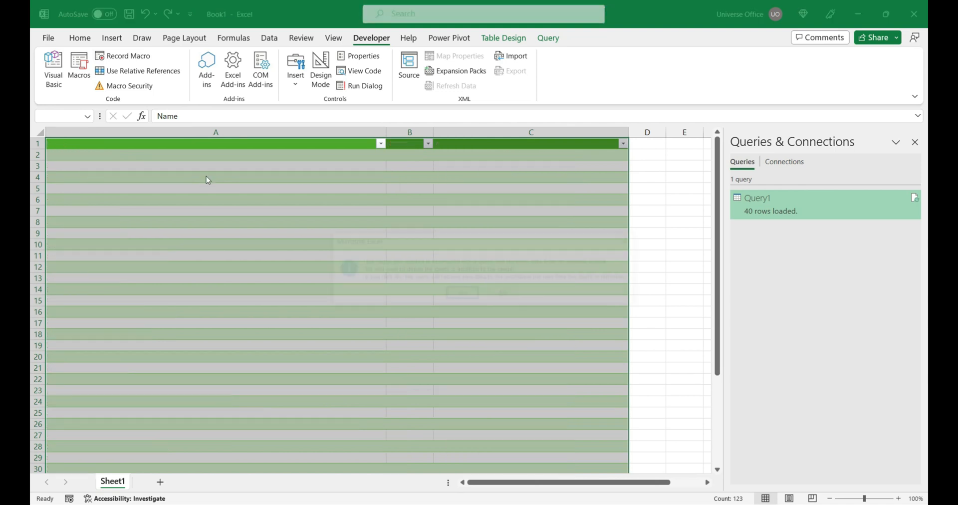
Step: Delete Query1, run the testrun macro to rebuild the 40-row table, and open the VBA editor
right_click(758, 198)
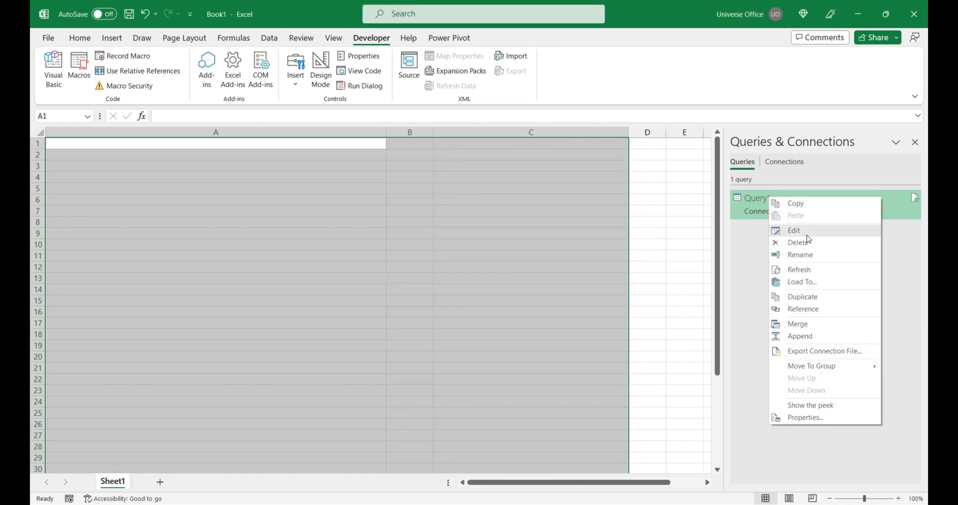
left_click(797, 242)
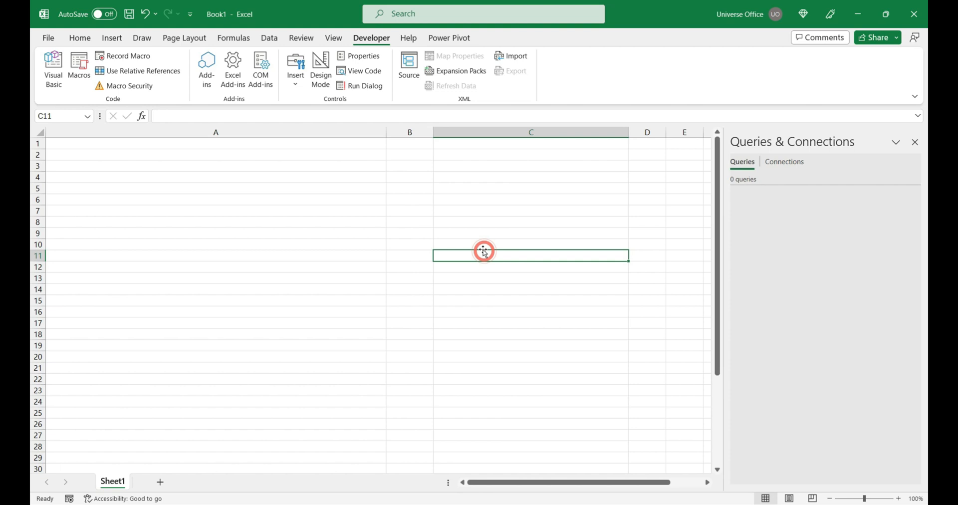
key("Alt+F8")
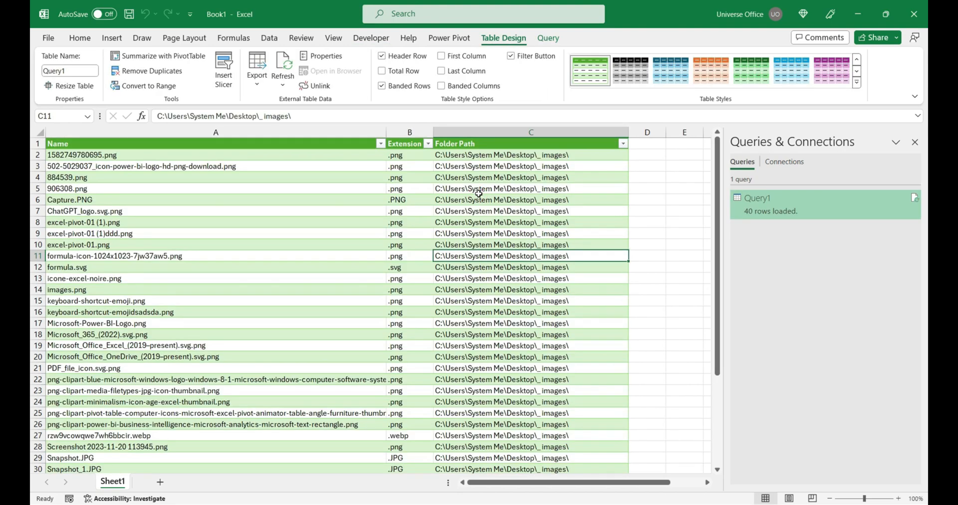
key("Alt+F11")
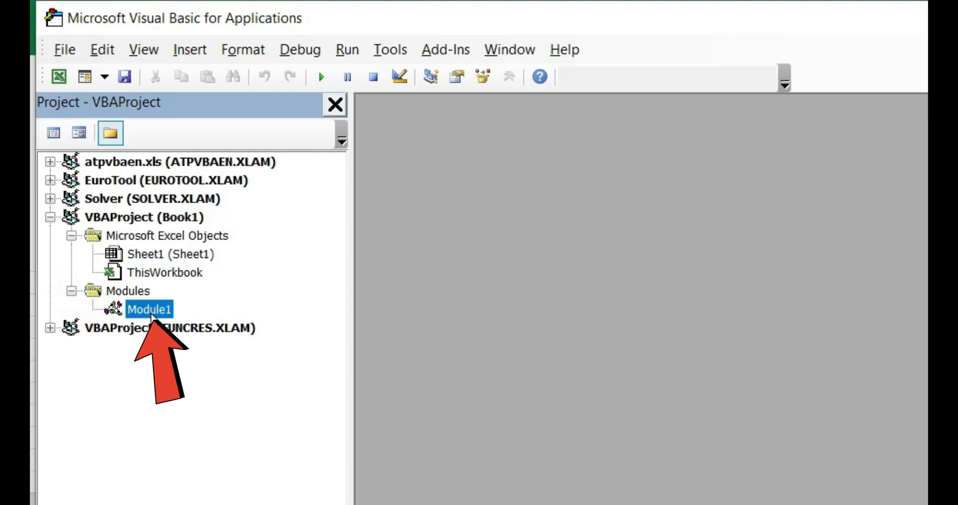
Step: Open Module1 to view the recorded testrun macro code
double_click(149, 309)
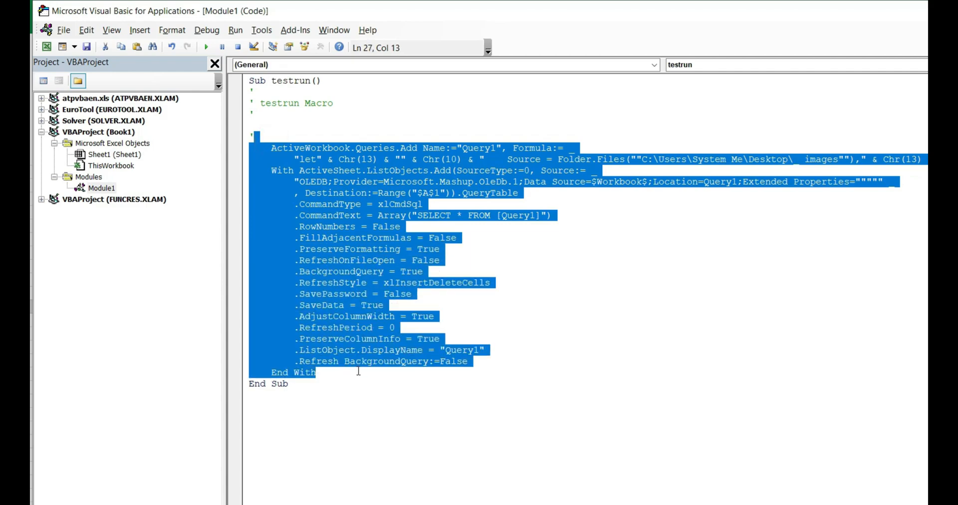
left_click(513, 280)
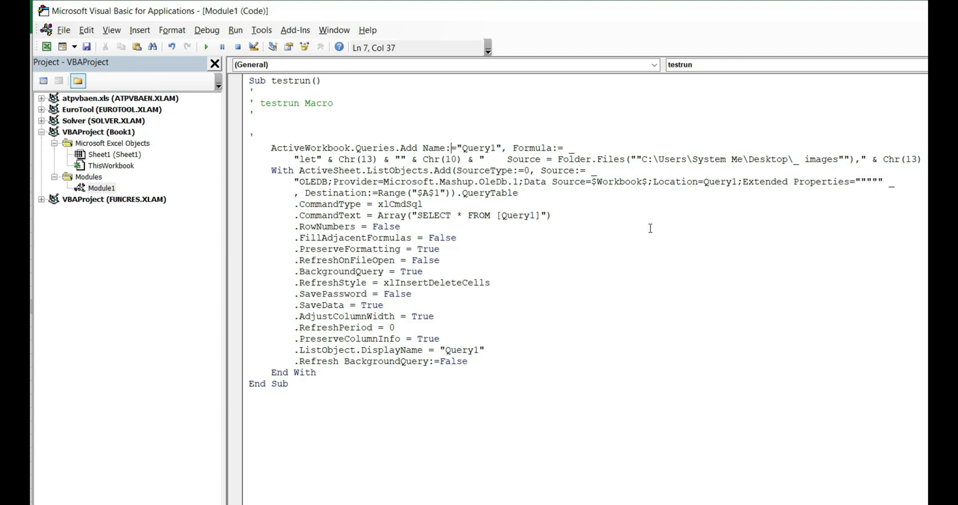
mouse_move(646, 219)
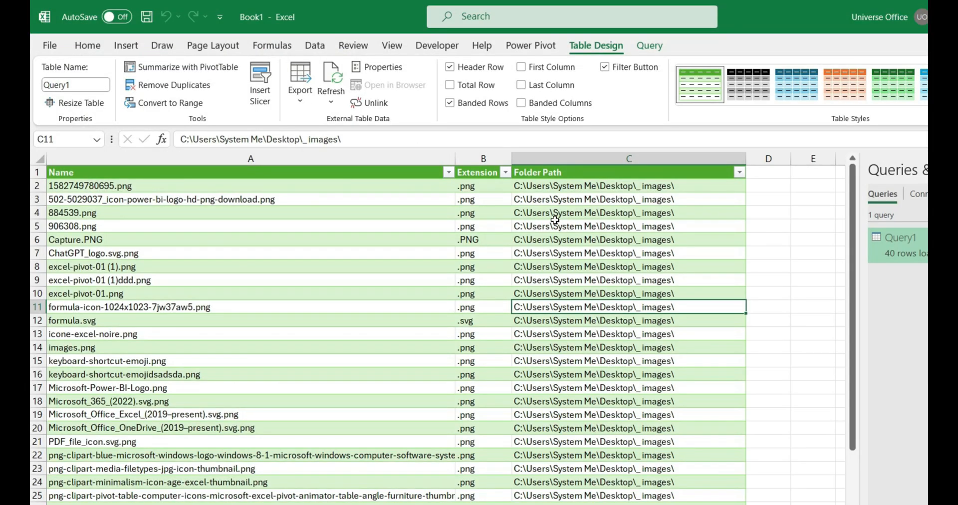
mouse_move(537, 211)
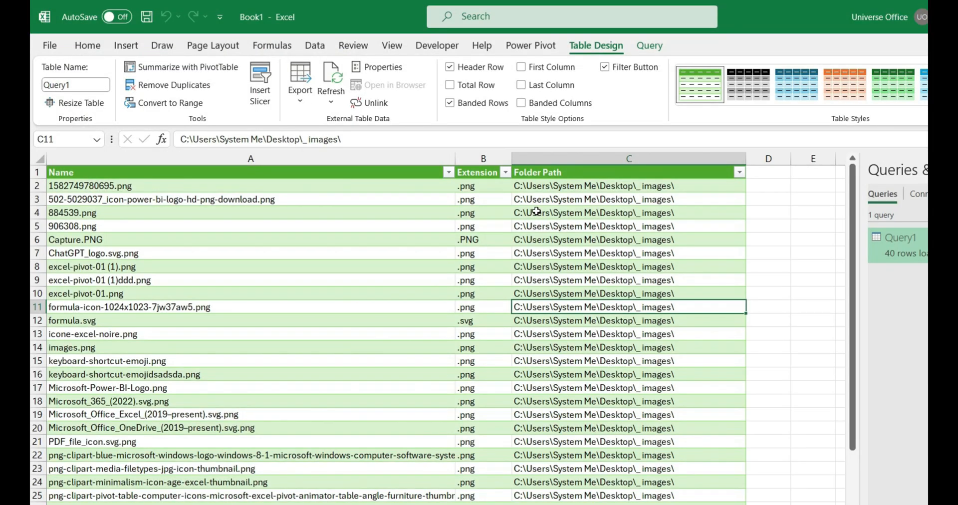